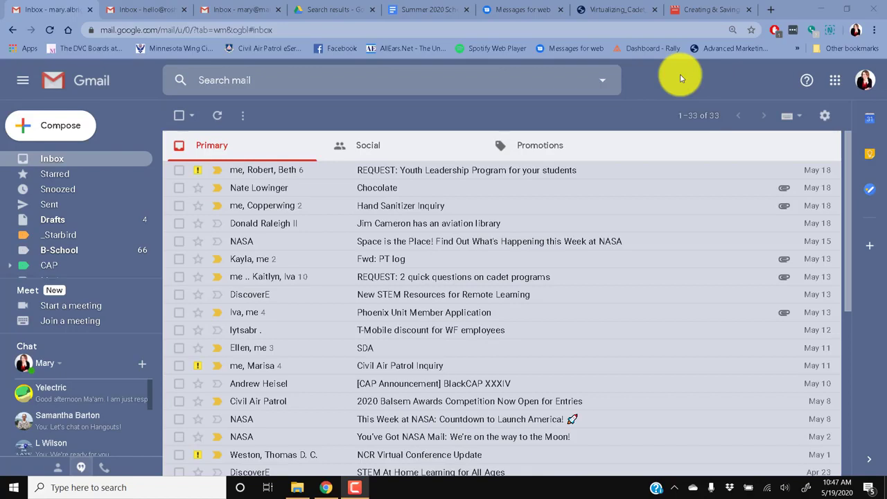
mouse_move(687, 79)
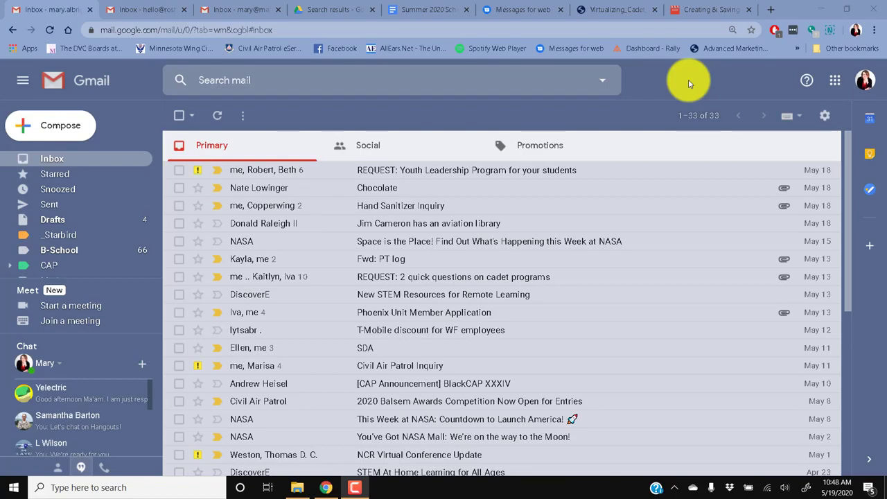
mouse_move(617, 205)
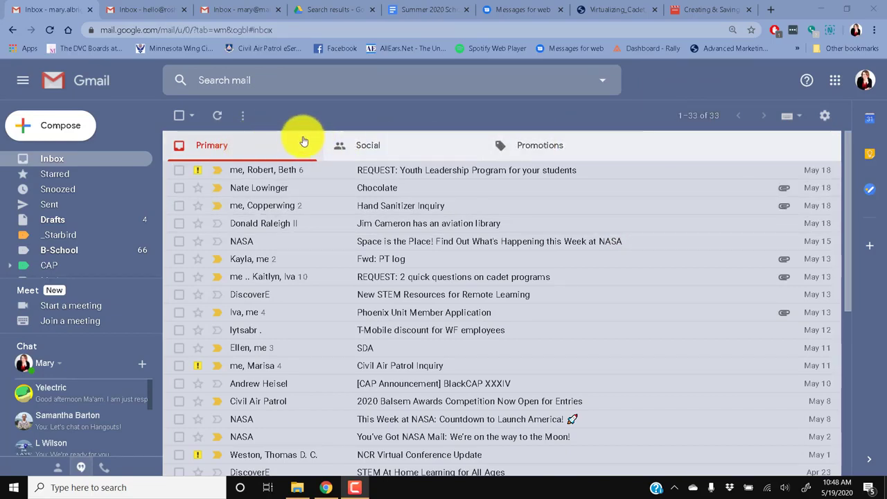
mouse_move(541, 146)
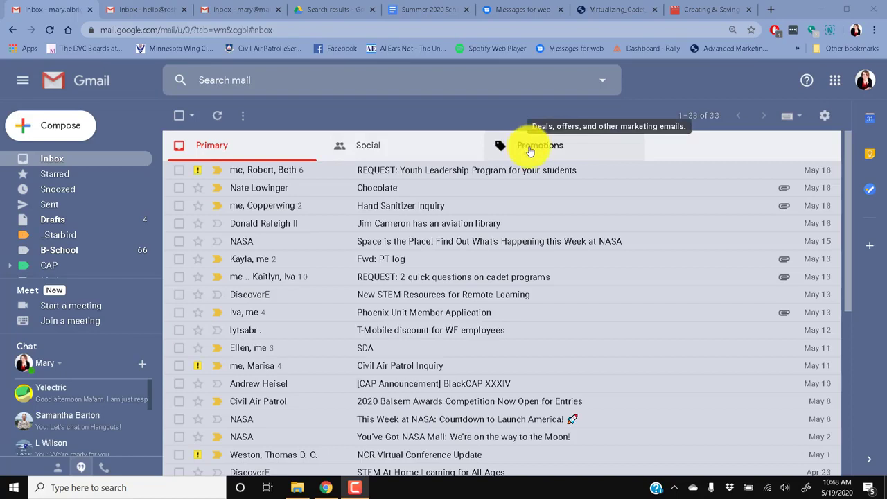
mouse_move(756, 91)
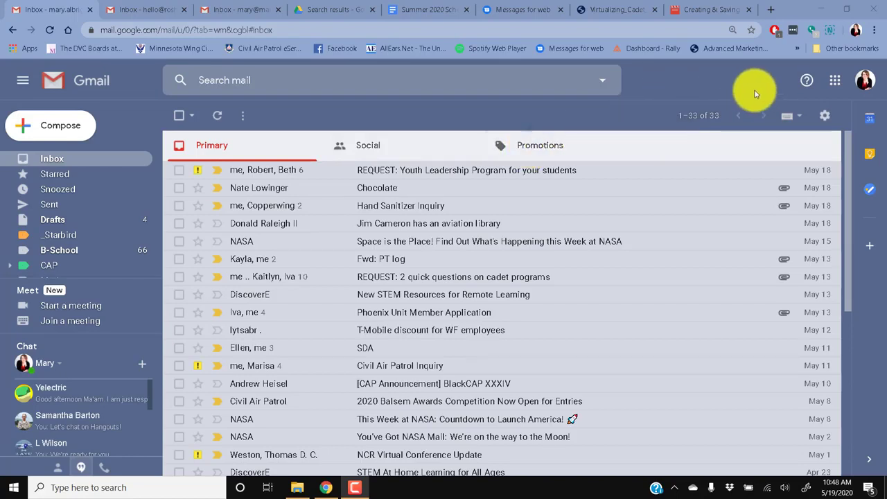
mouse_move(752, 94)
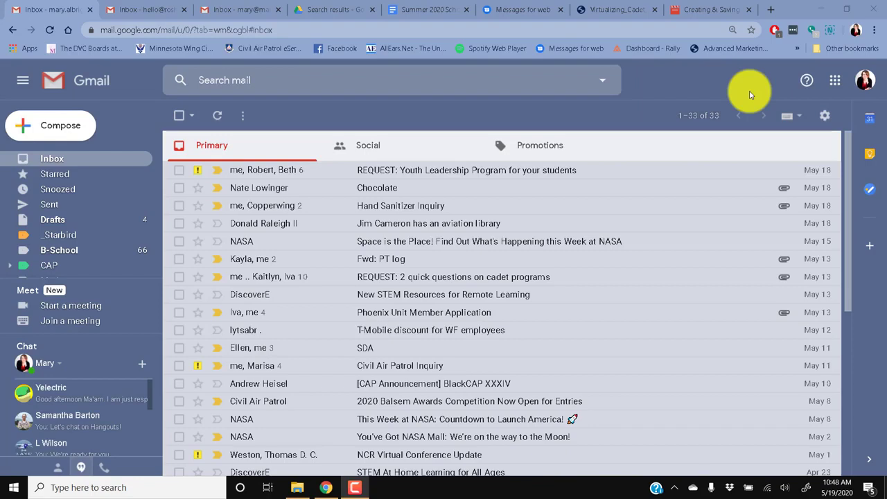
mouse_move(825, 115)
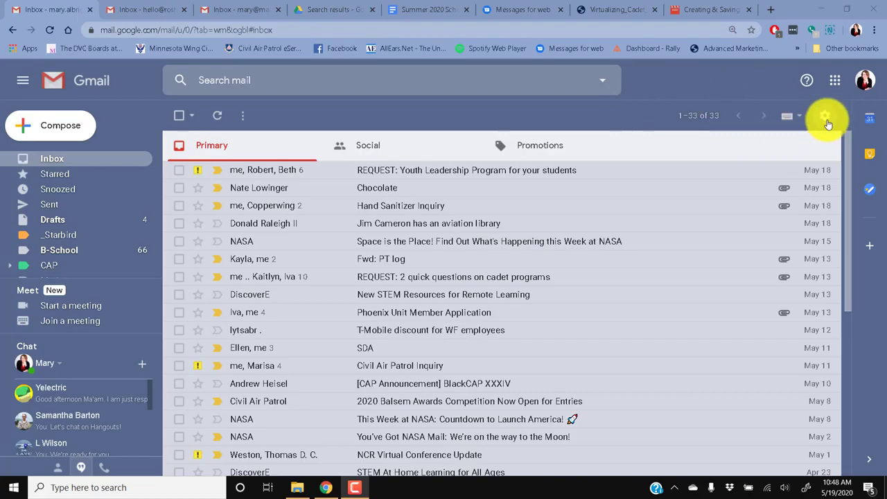
- Uncheck Social and Promotions in Configure inbox, save, and return to the single inbox list
left_click(827, 117)
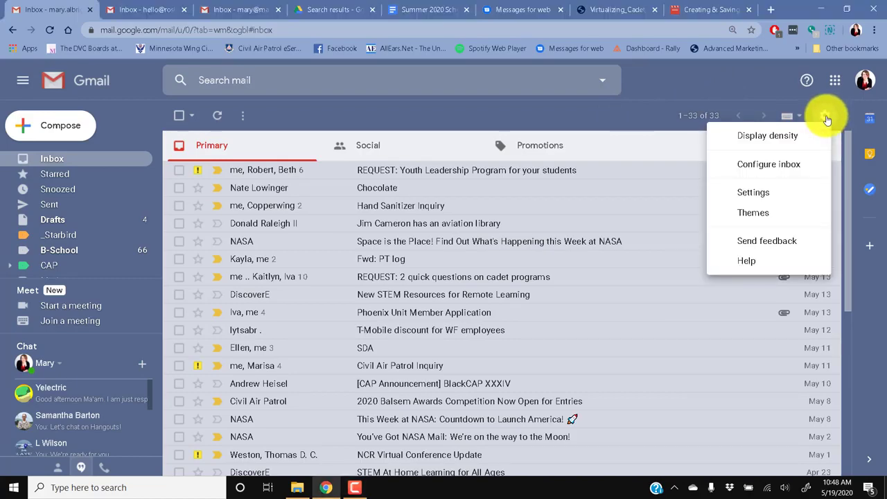
left_click(768, 163)
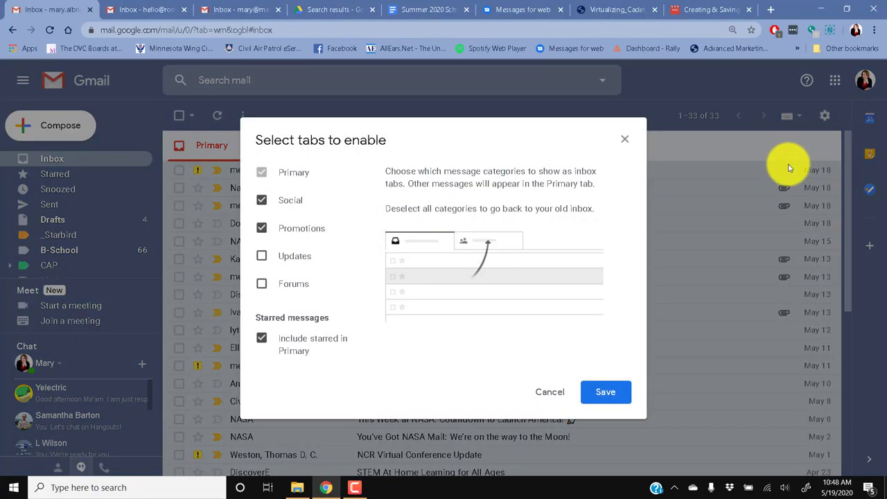
mouse_move(427, 346)
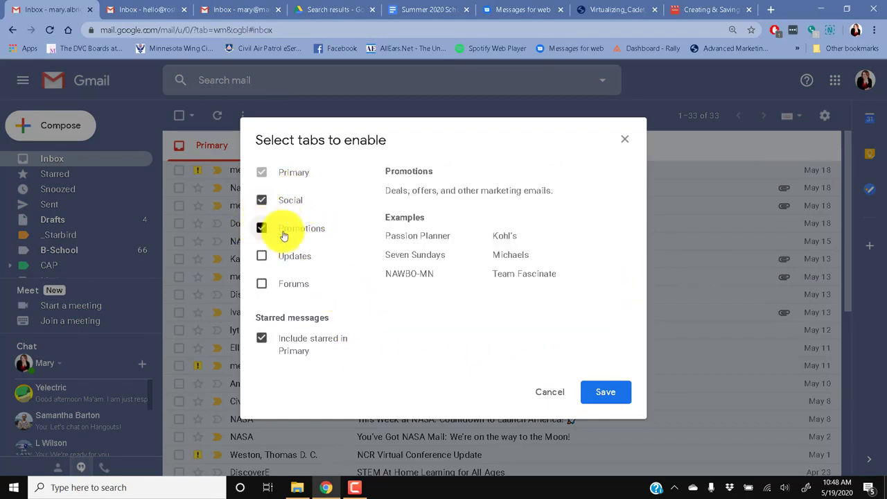
mouse_move(294, 255)
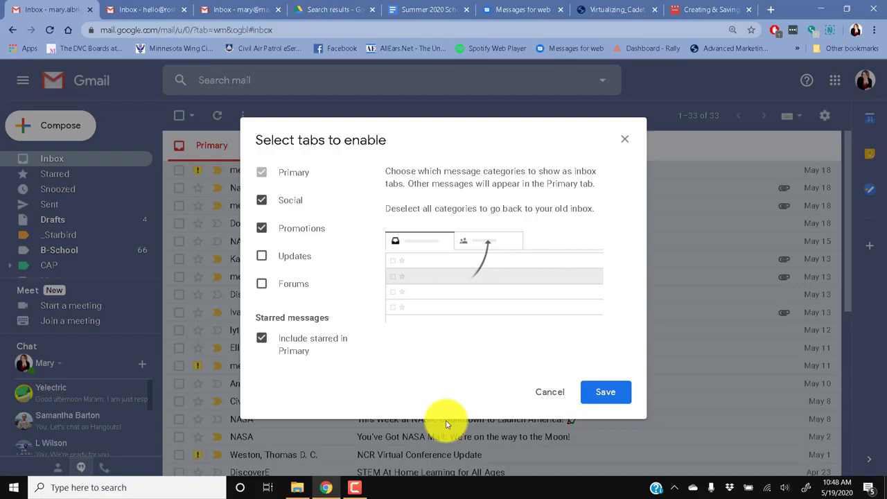
left_click(260, 228)
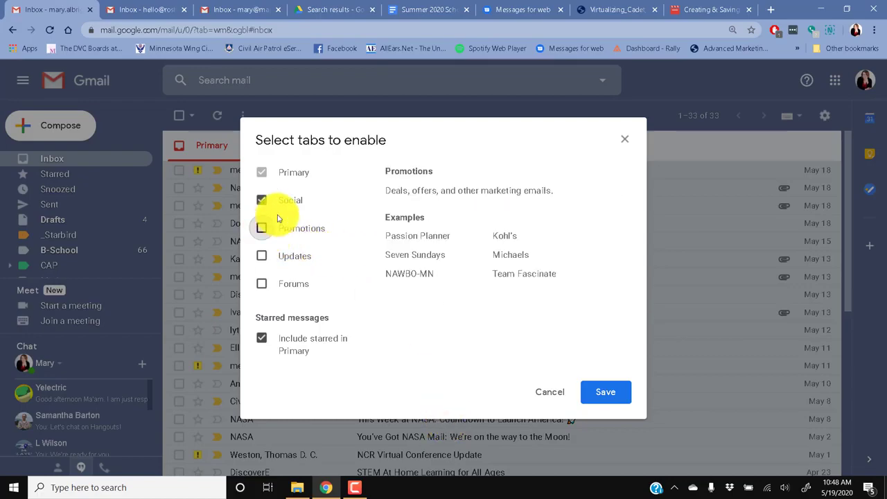
left_click(261, 199)
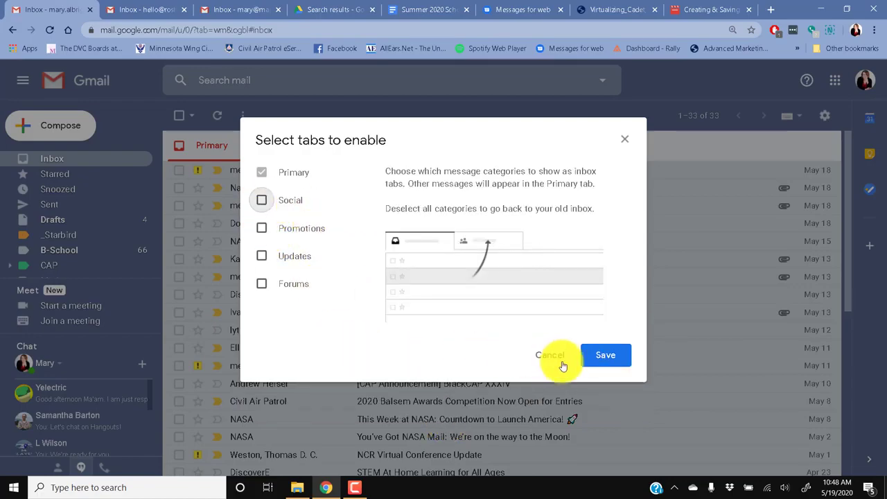
left_click(604, 355)
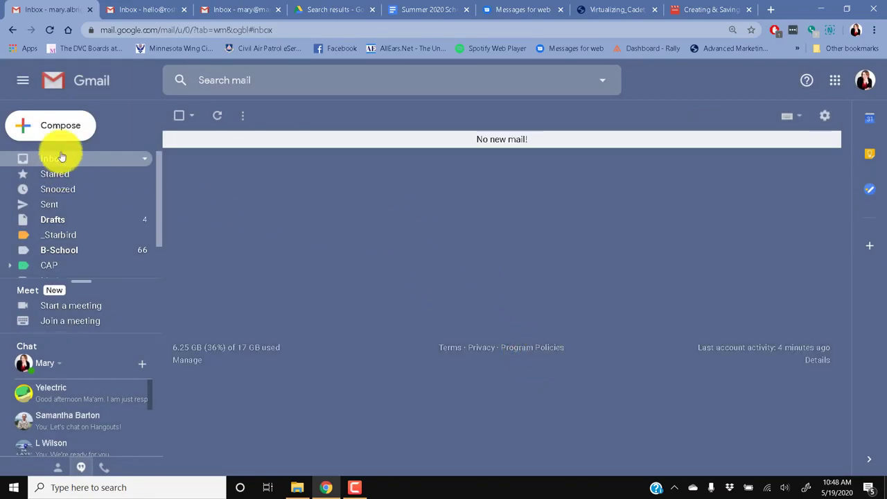
left_click(53, 158)
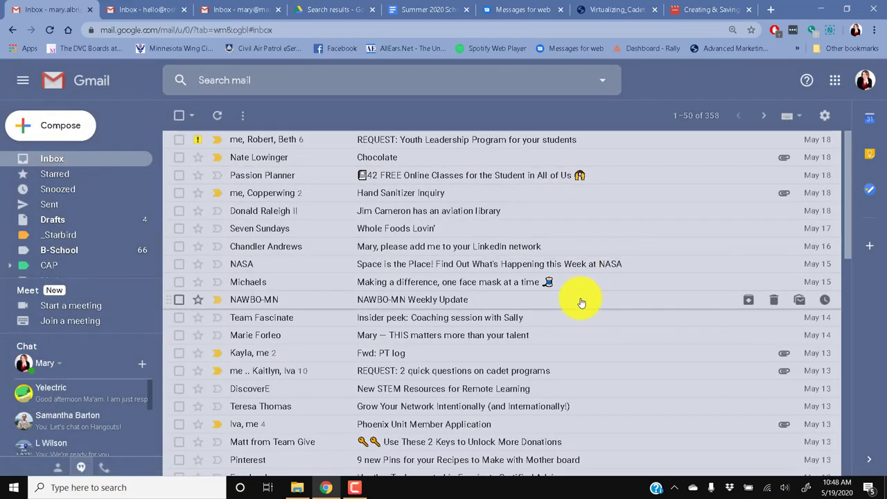
mouse_move(647, 223)
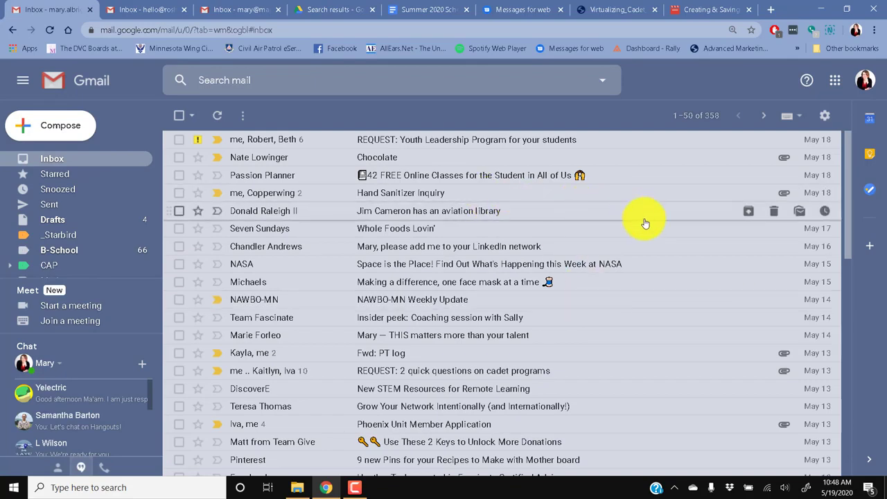
mouse_move(488, 154)
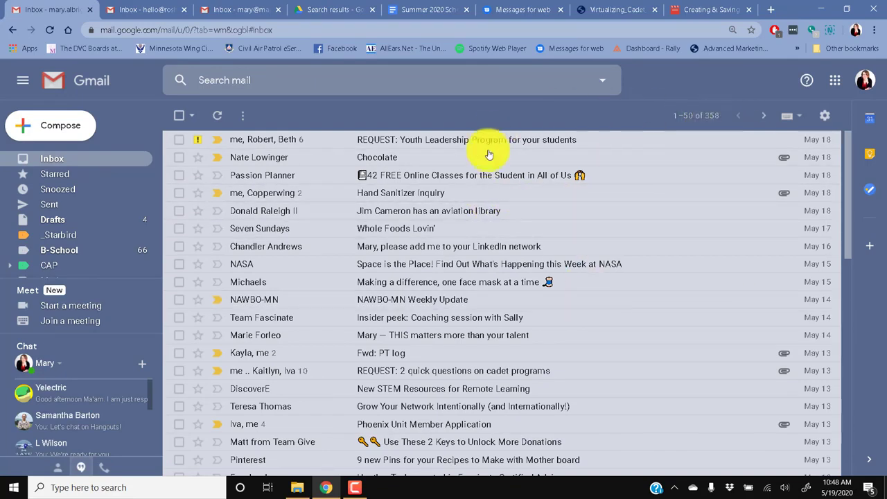
mouse_move(388, 228)
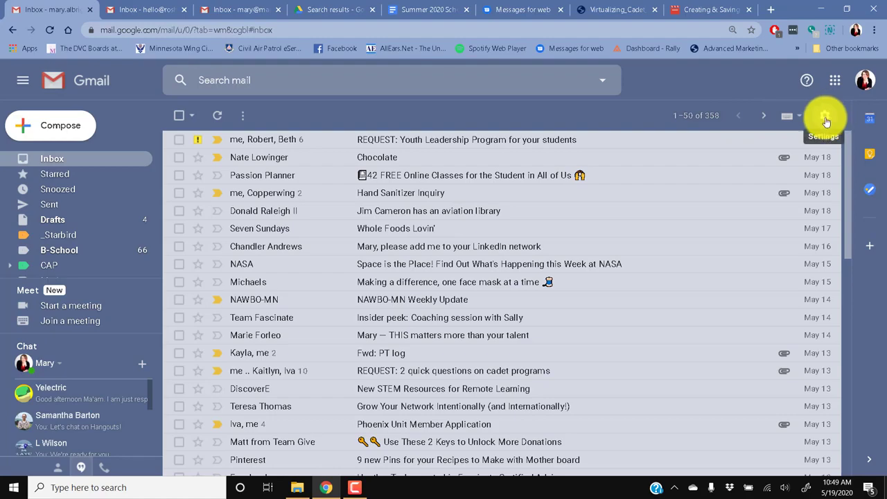
- Bring up the settings gear menu over the unified inbox
left_click(826, 115)
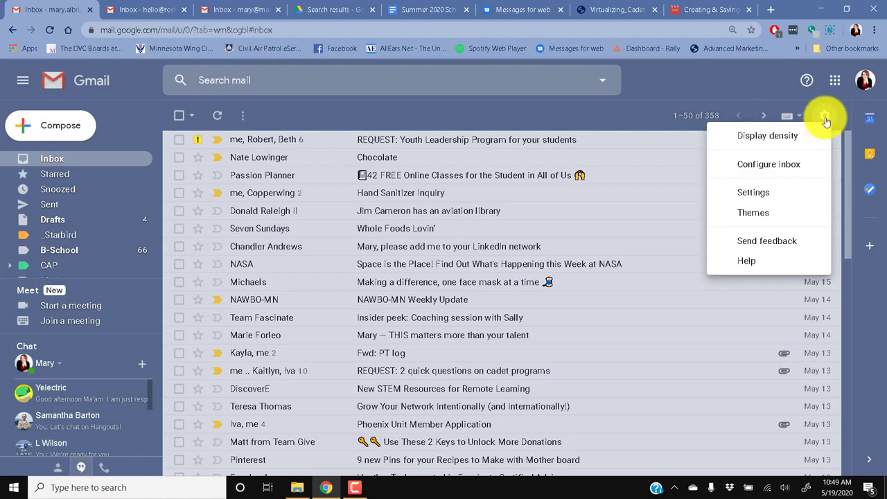
- Re-enable the Social and Promotions categories via Configure inbox and save
left_click(768, 164)
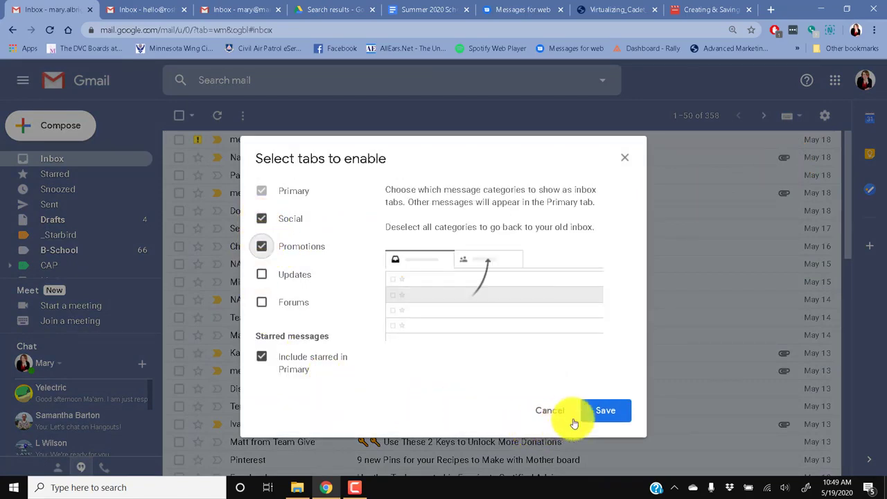
left_click(604, 410)
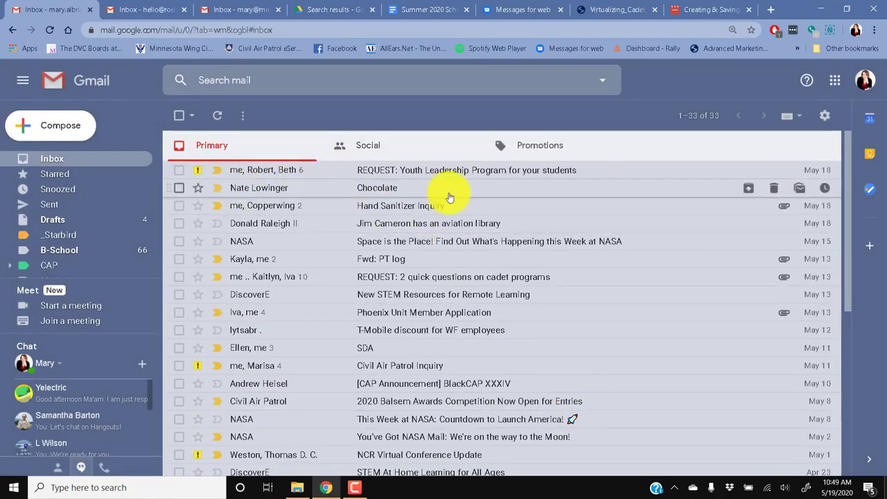
- Switch to the Social tab listing LinkedIn, Facebook and Nextdoor notifications
left_click(699, 115)
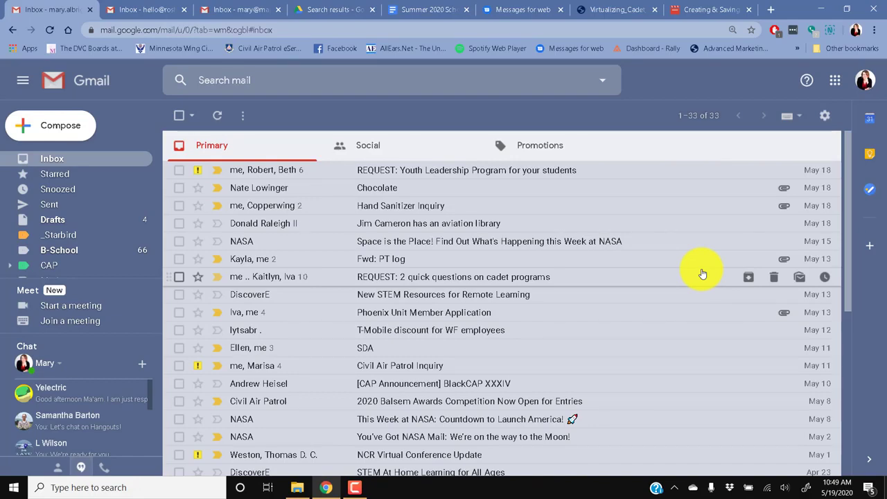
left_click(368, 146)
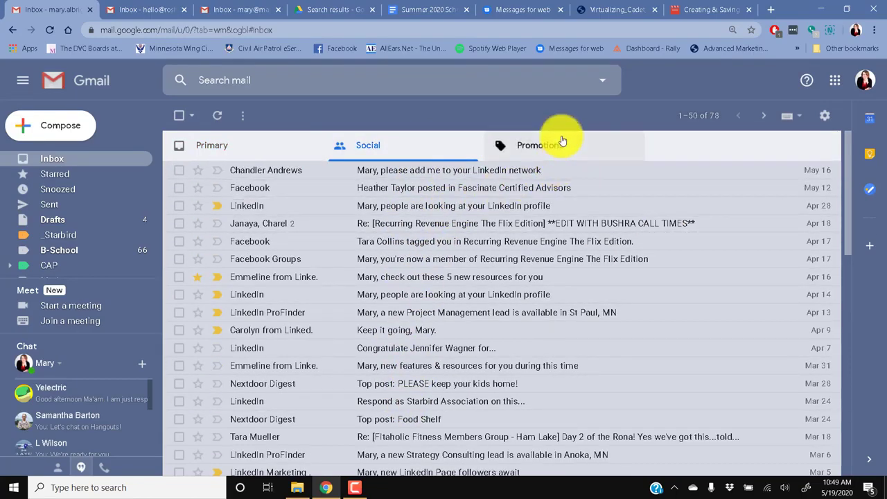
- Browse the Promotions tab's retailer and newsletter emails, then return to Primary
left_click(541, 146)
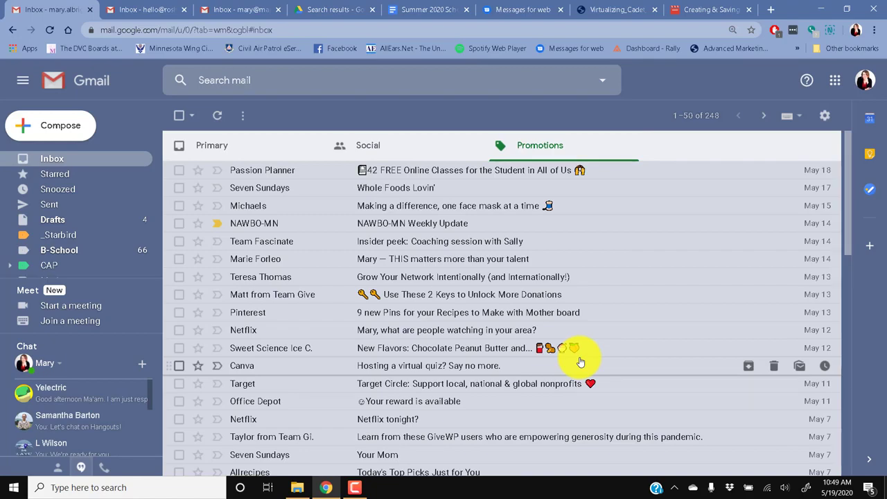
mouse_move(502, 410)
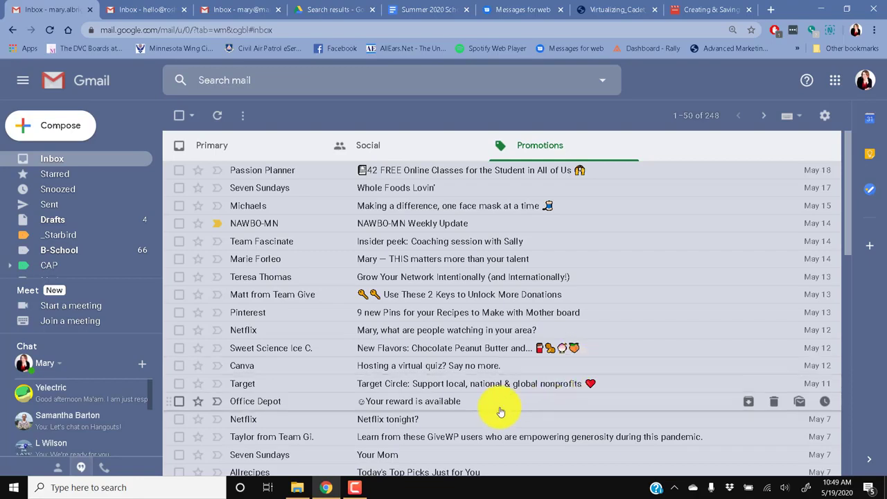
mouse_move(568, 407)
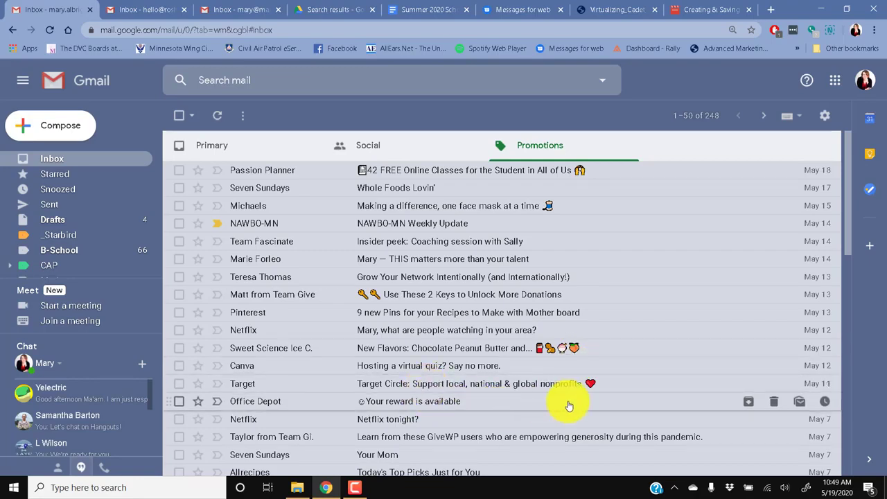
mouse_move(654, 256)
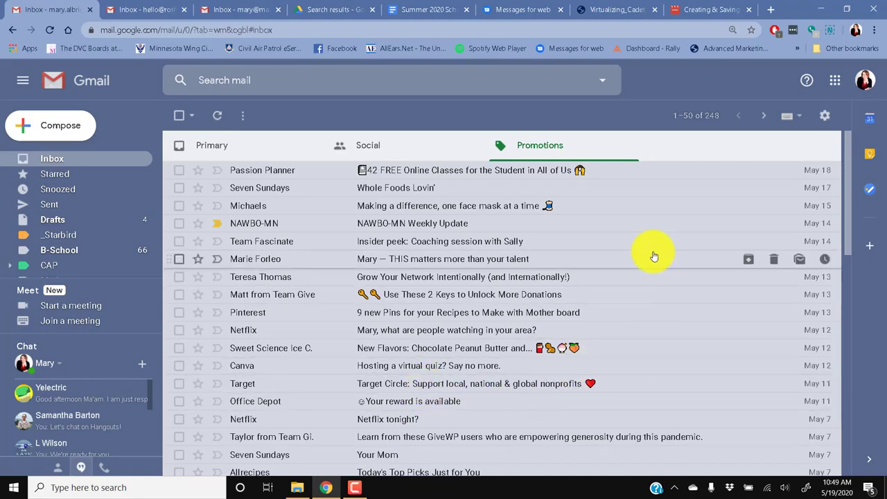
left_click(211, 146)
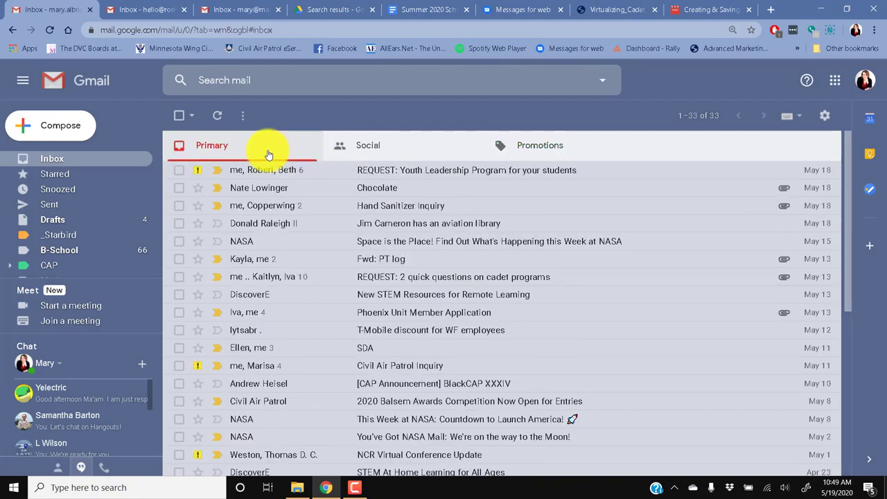
mouse_move(291, 201)
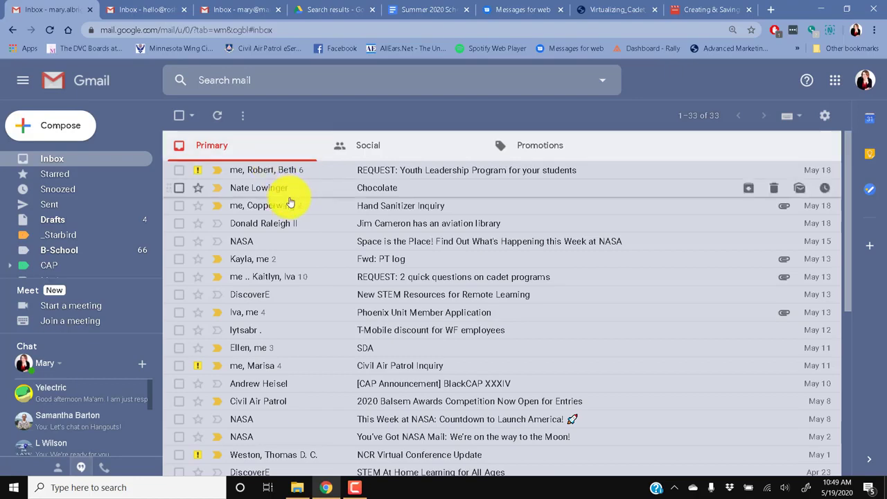
mouse_move(325, 366)
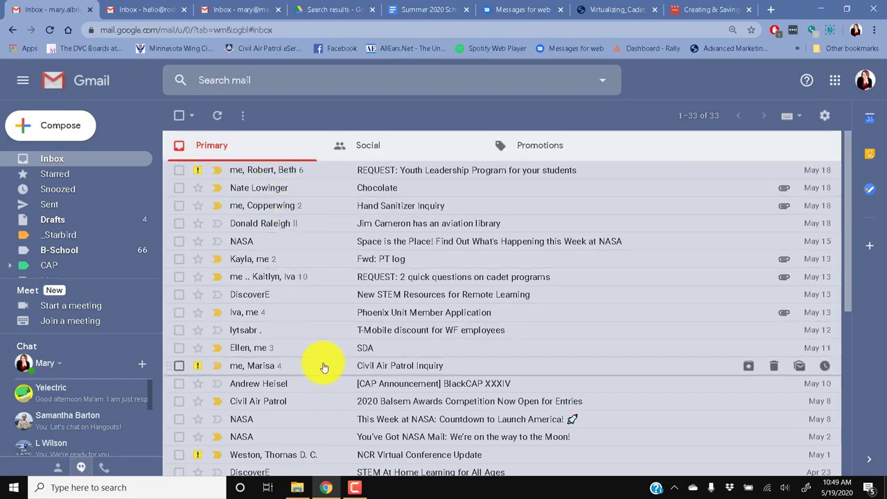